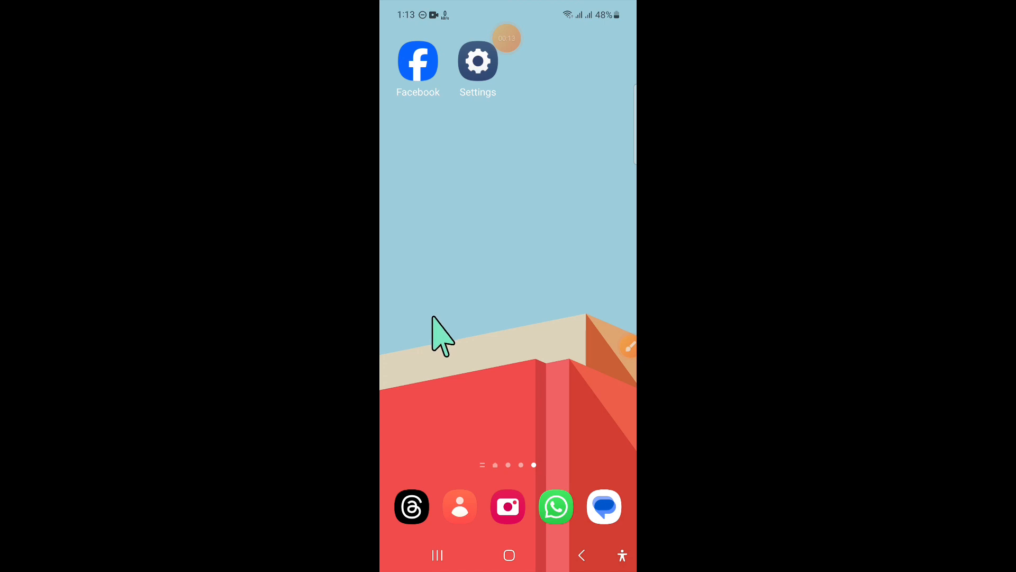
Launch the Samsung Settings app
{"action": "scroll", "scroll_direction": "up", "scroll_amount": 3}
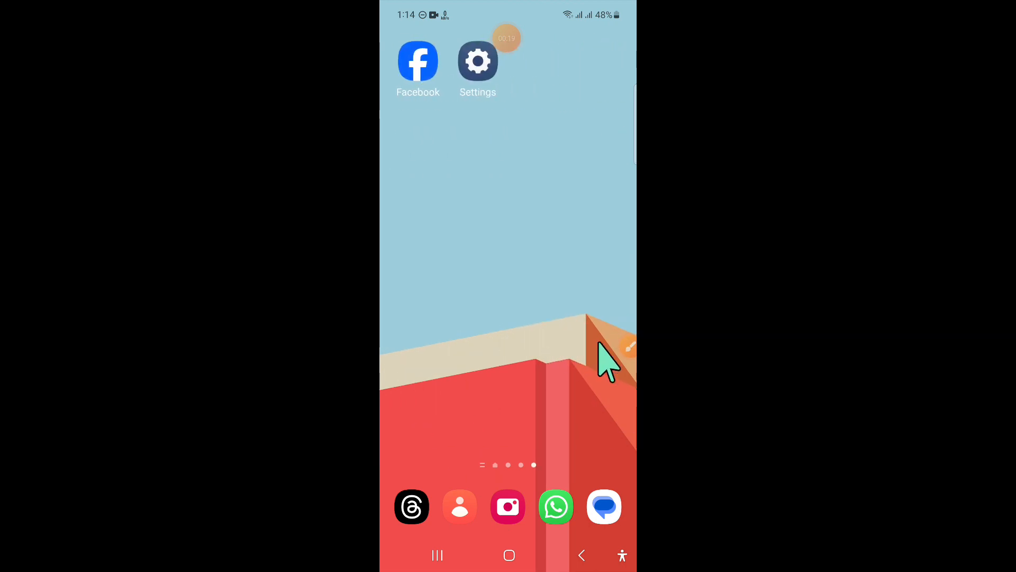
{"action": "left_click", "coordinate": [626, 347]}
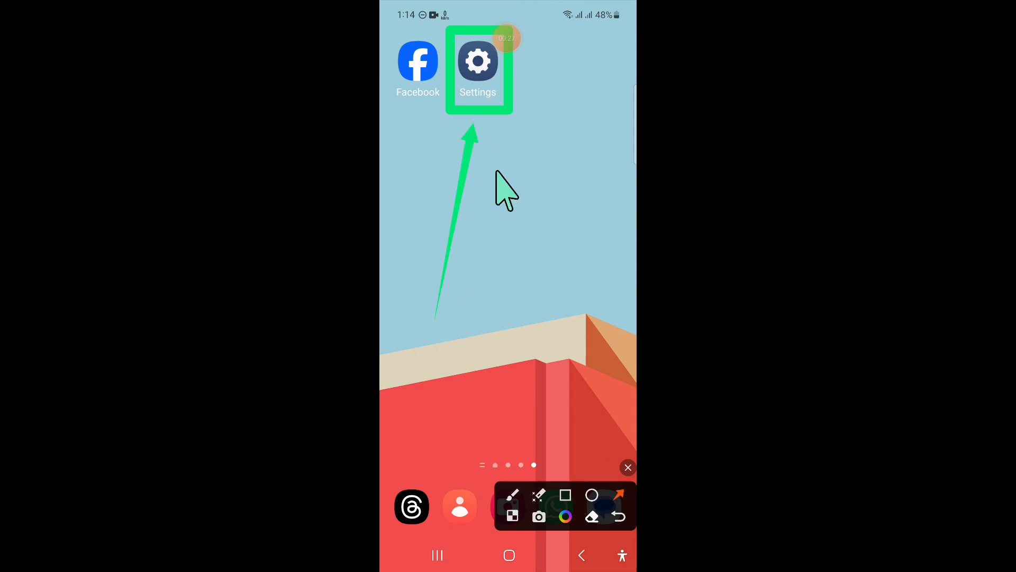
{"action": "left_click", "coordinate": [627, 467]}
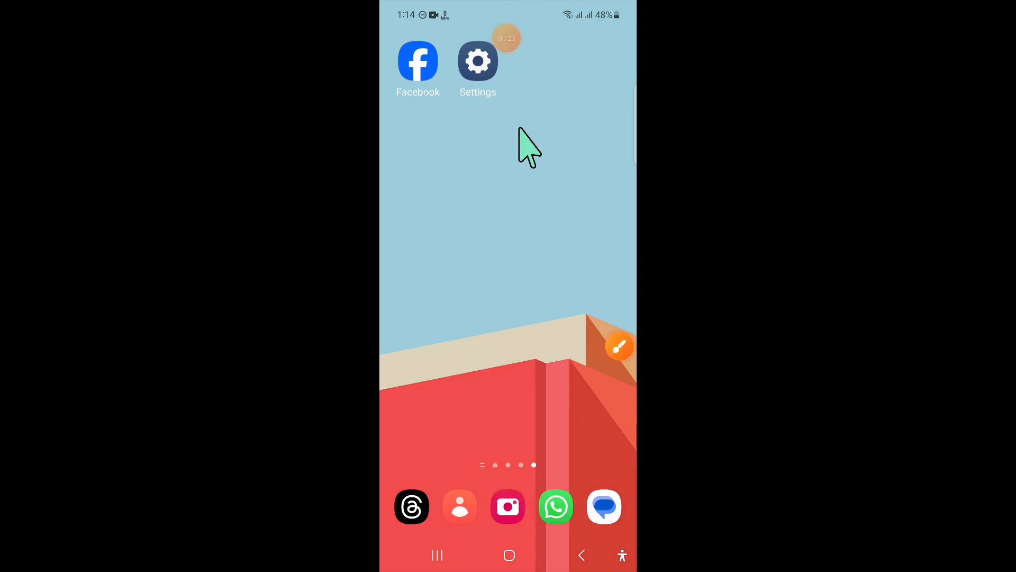
{"action": "left_click", "coordinate": [477, 60]}
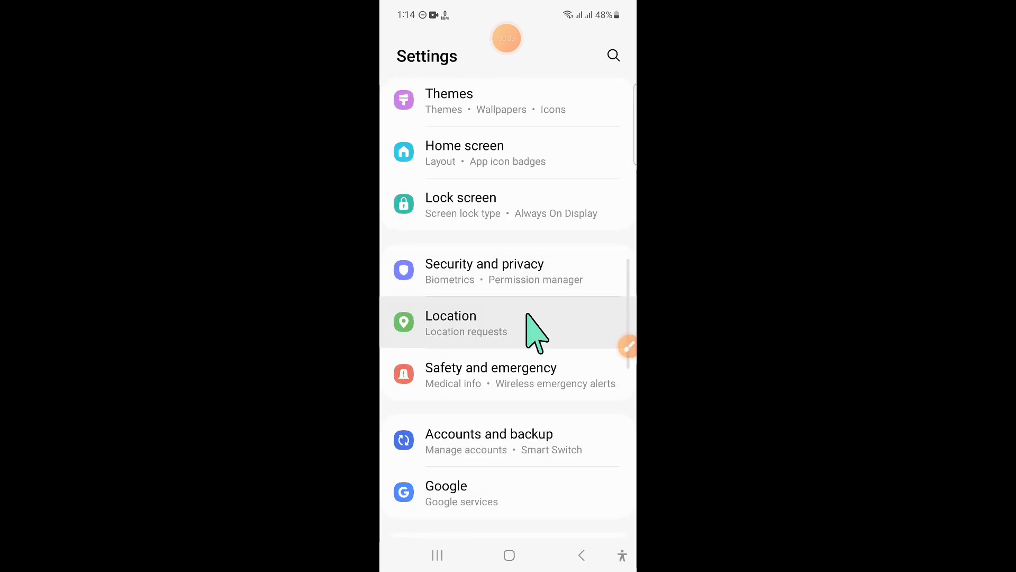
Scroll the Settings list and enter Connections
{"action": "scroll", "scroll_direction": "down", "scroll_amount": 3}
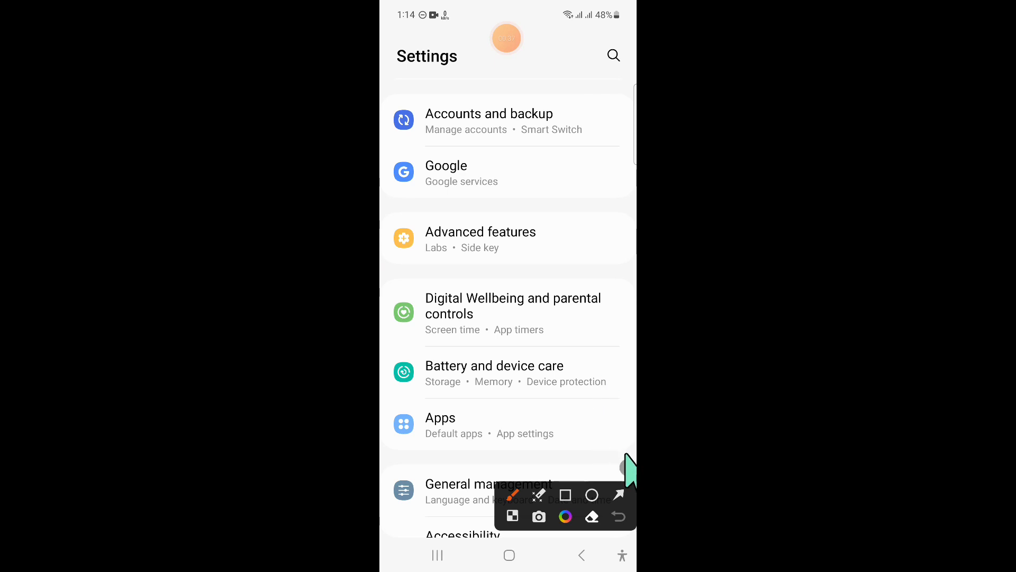
{"action": "scroll", "scroll_direction": "down", "scroll_amount": 3}
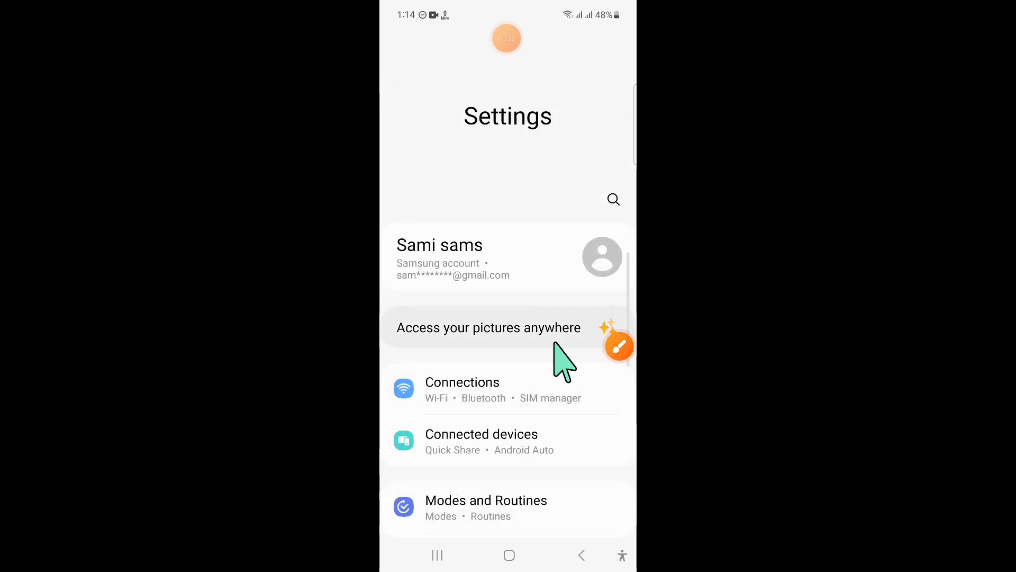
{"action": "left_click", "coordinate": [618, 346]}
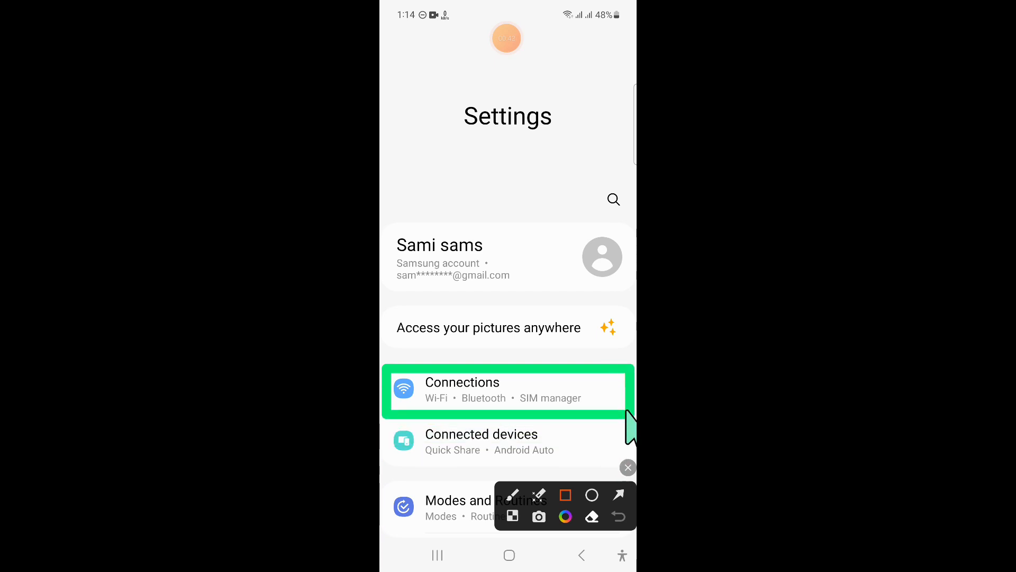
{"action": "left_click", "coordinate": [618, 494]}
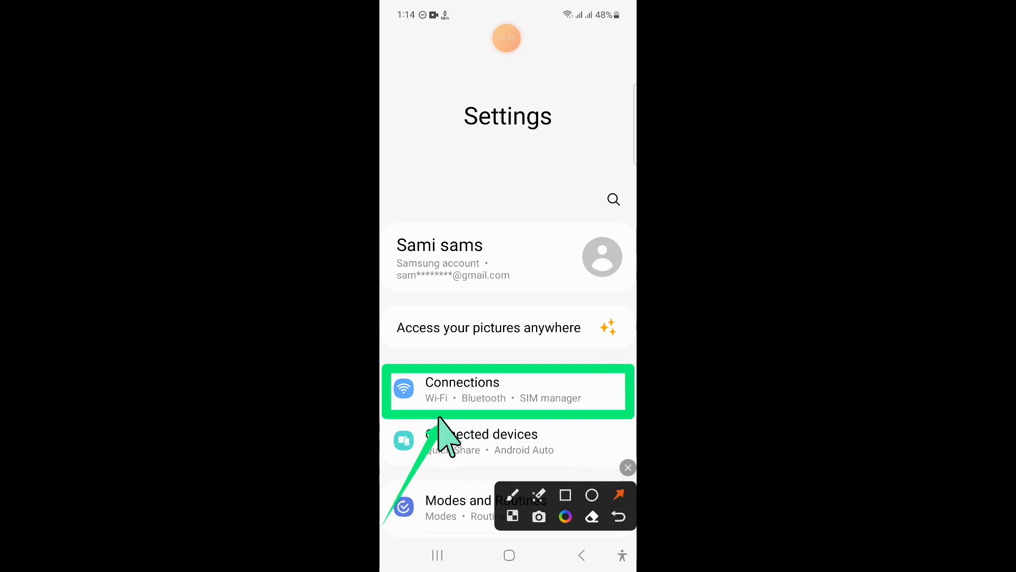
{"action": "left_click", "coordinate": [508, 391]}
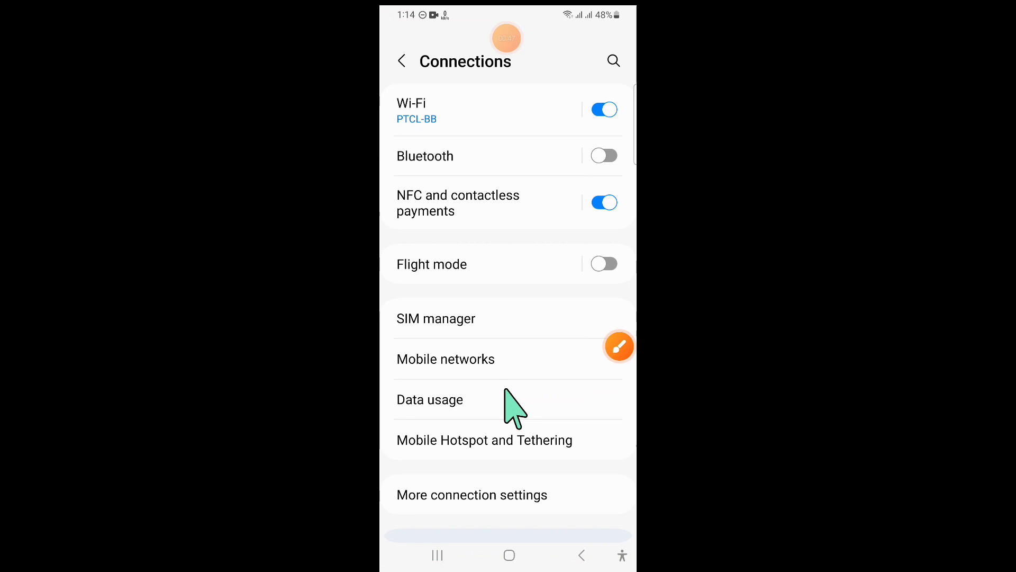
Enter Mobile Hotspot and Tethering from Connections
{"action": "left_click", "coordinate": [619, 346]}
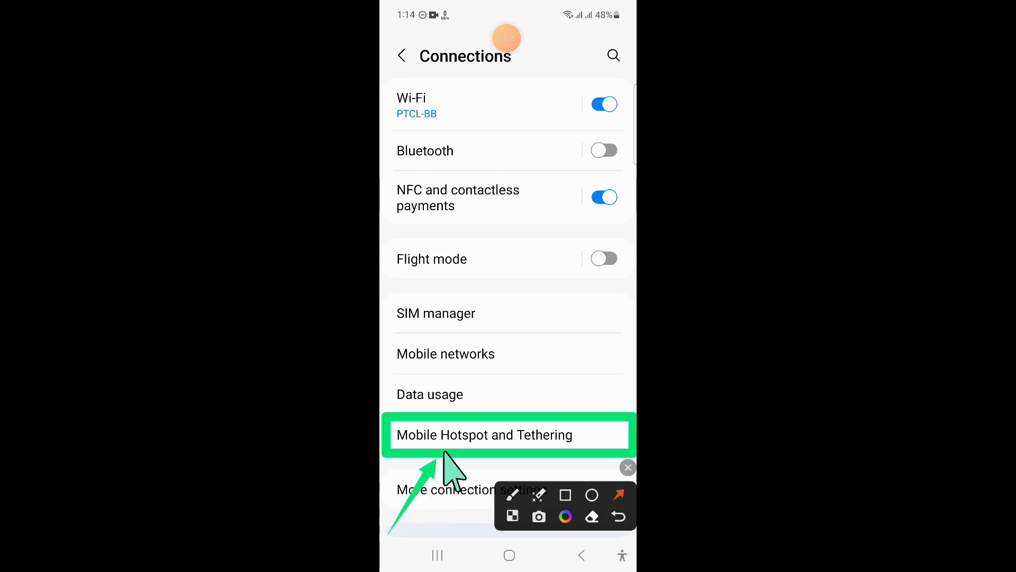
{"action": "left_click", "coordinate": [483, 435]}
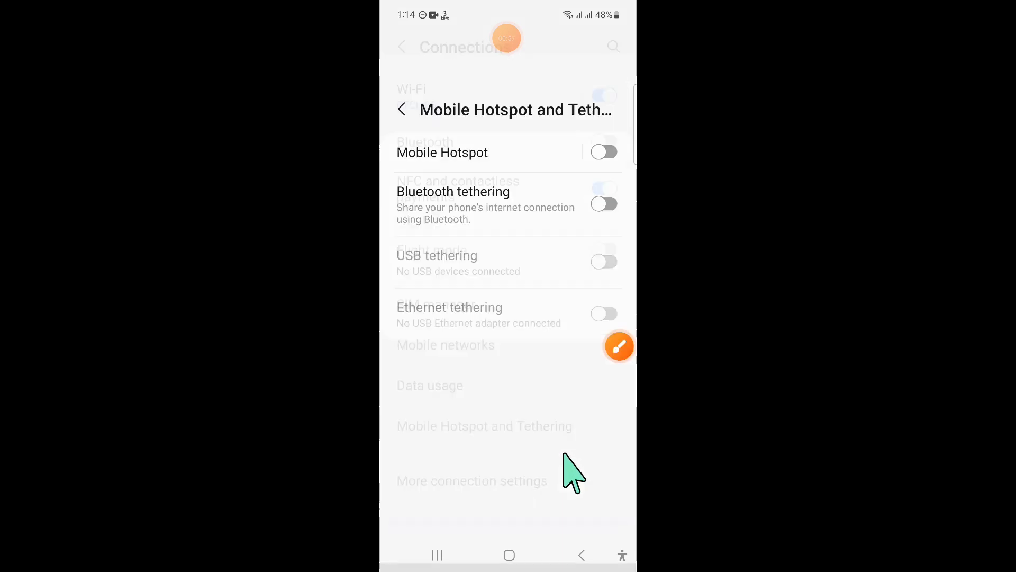
Enter Mobile Hotspot and bring up its Configure form
{"action": "left_click", "coordinate": [618, 347]}
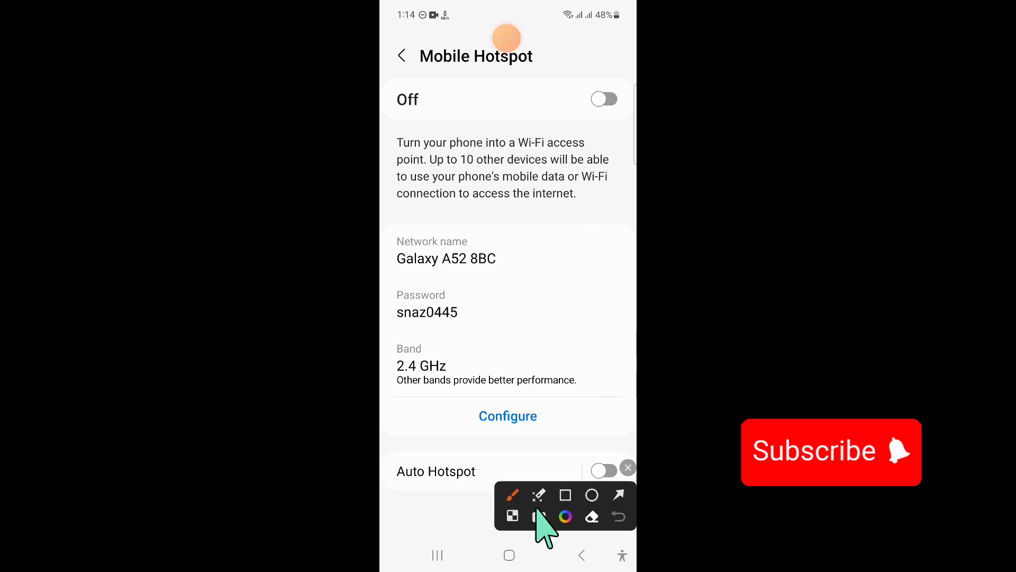
{"action": "left_click", "coordinate": [565, 494]}
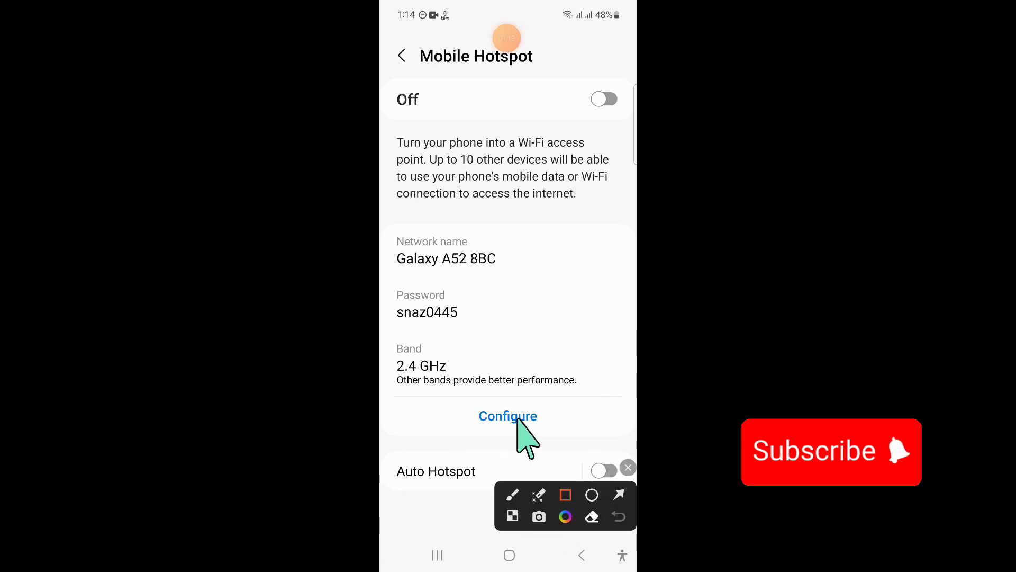
{"action": "left_click", "coordinate": [627, 467]}
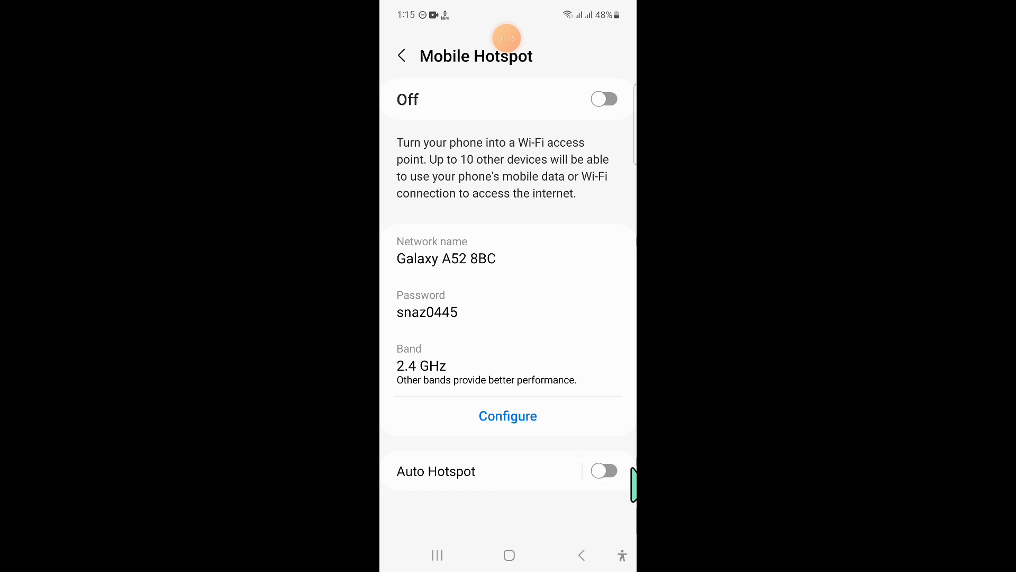
{"action": "left_click", "coordinate": [507, 416]}
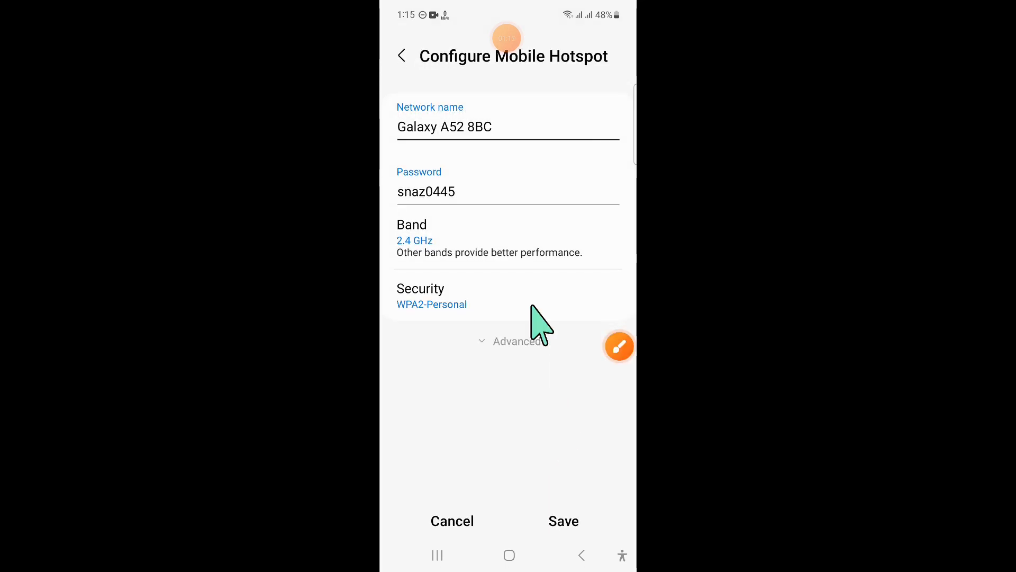
Cancel the hotspot password edit and back out to the main Settings list
{"action": "left_click", "coordinate": [427, 191]}
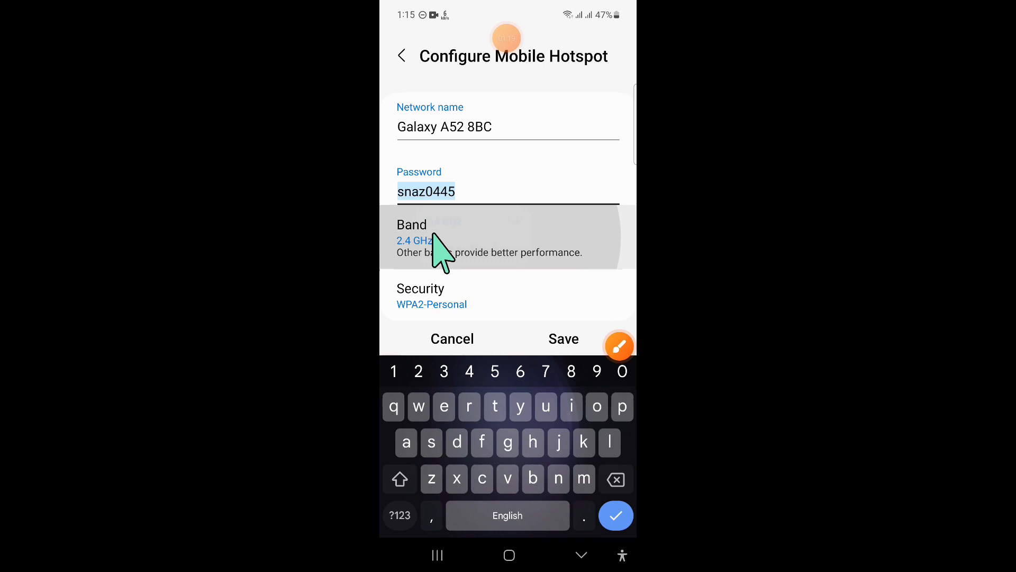
{"action": "left_click", "coordinate": [431, 297]}
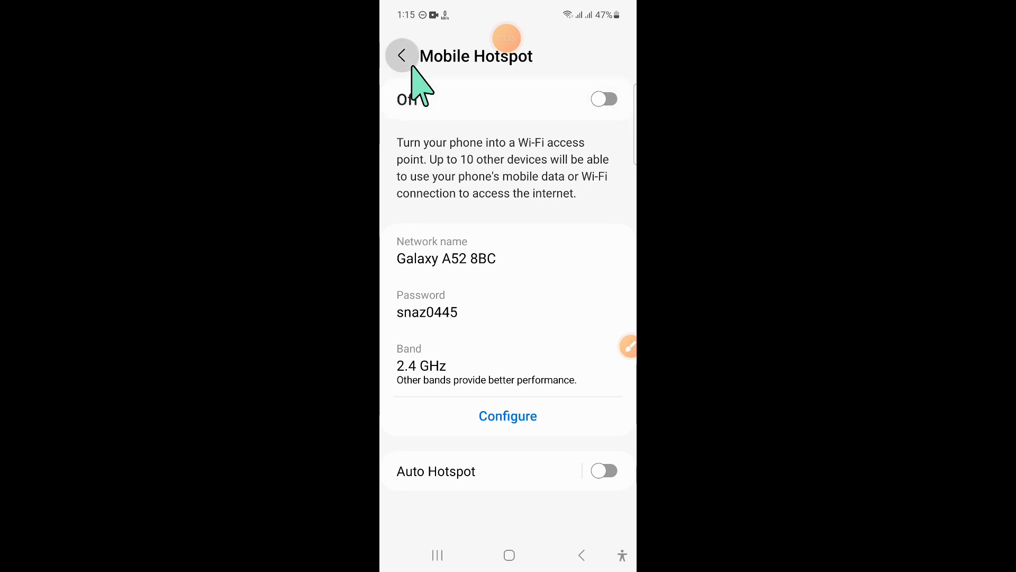
{"action": "left_click", "coordinate": [402, 55]}
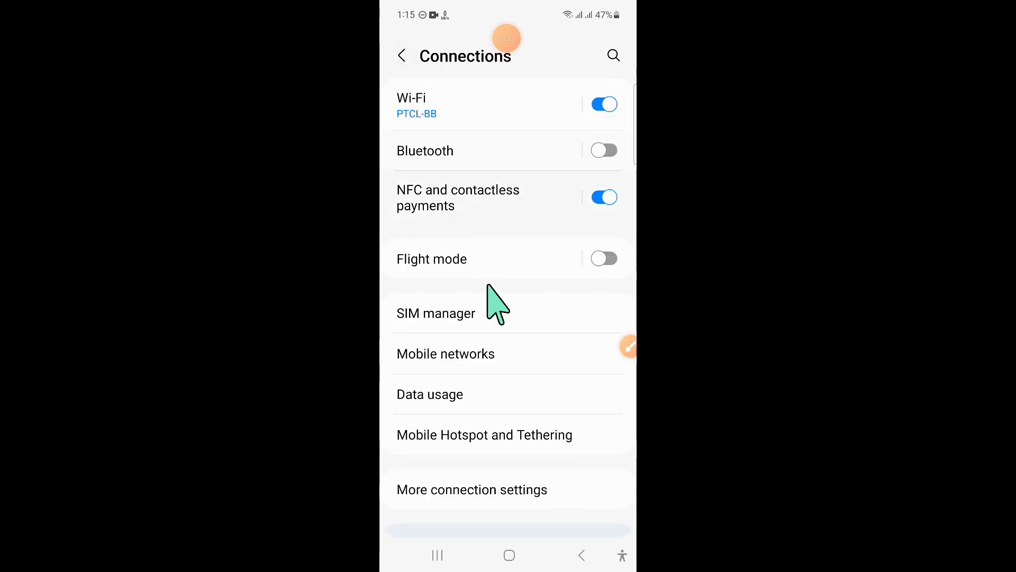
{"action": "left_click", "coordinate": [401, 55]}
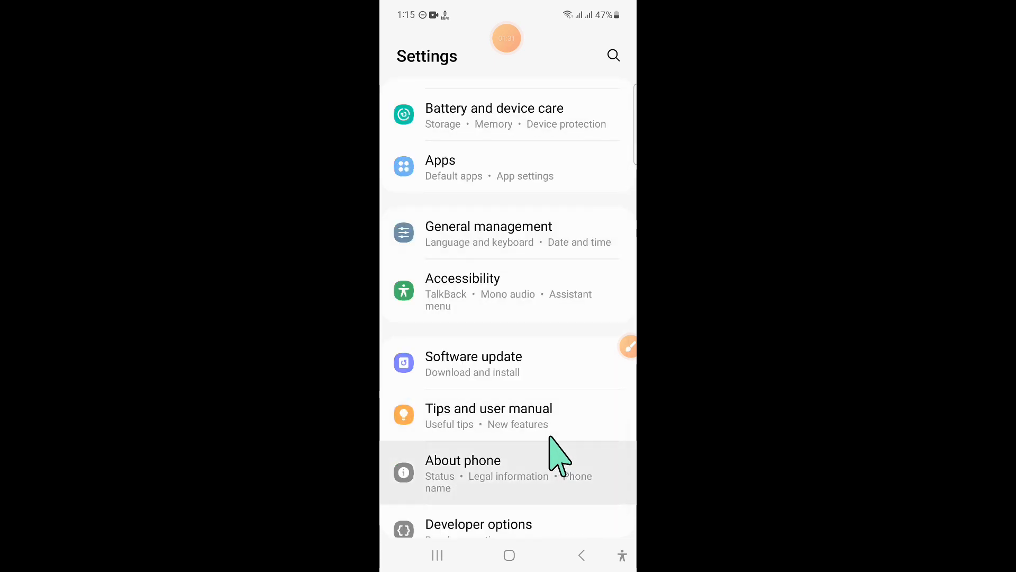
Enter General management from the main Settings list
{"action": "left_click", "coordinate": [628, 346]}
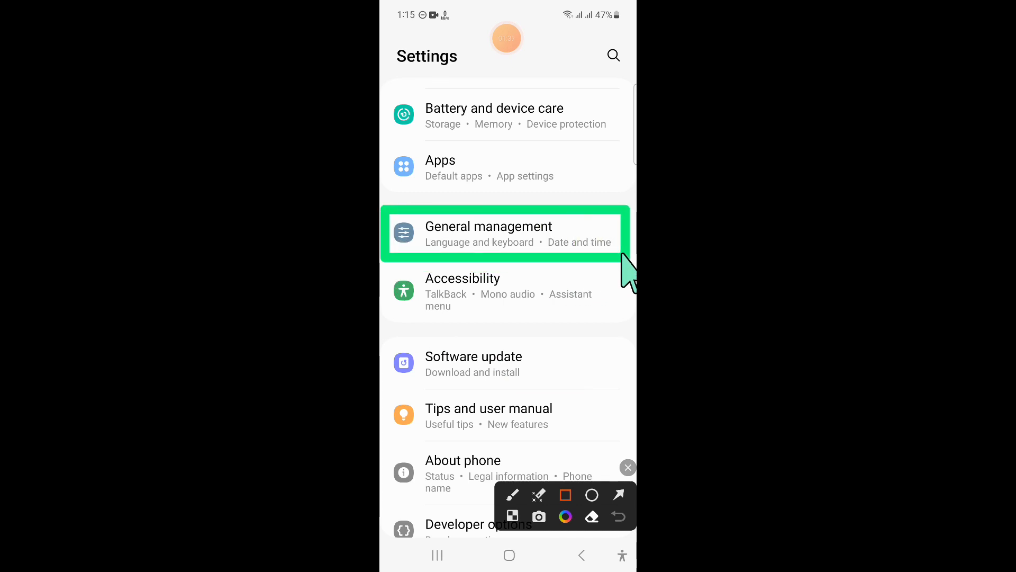
{"action": "left_click", "coordinate": [618, 494]}
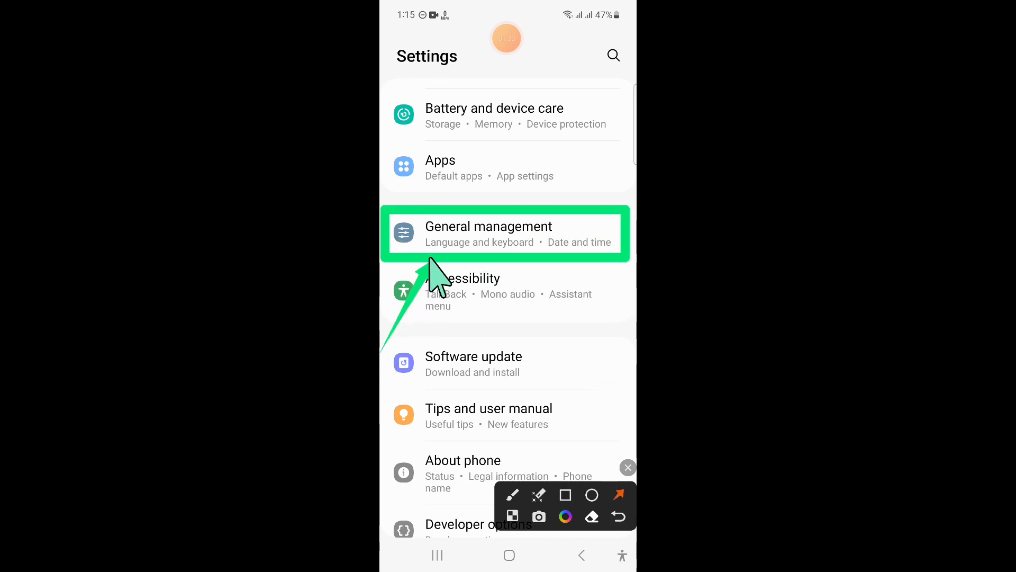
{"action": "left_click", "coordinate": [627, 468]}
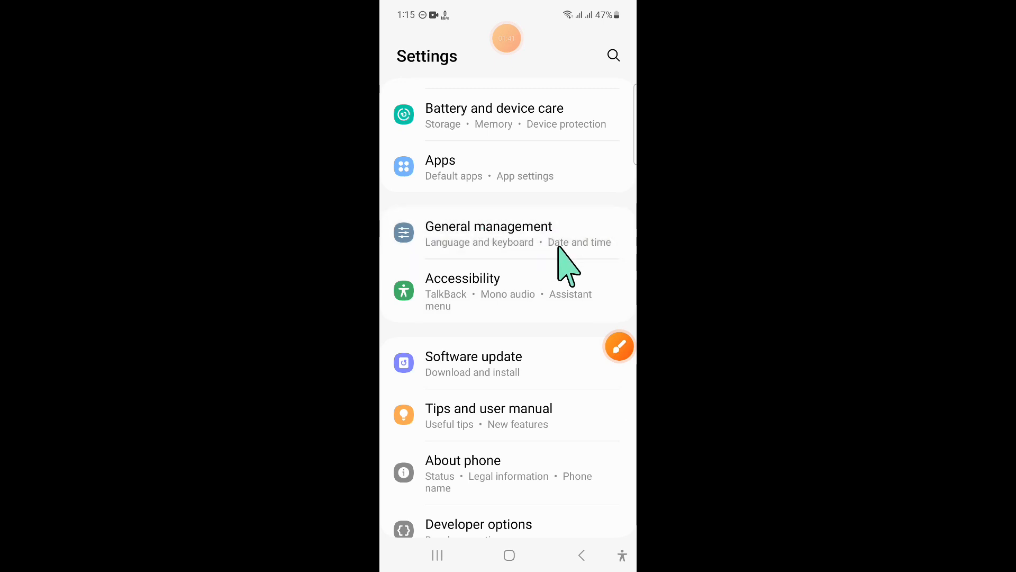
{"action": "left_click", "coordinate": [489, 226]}
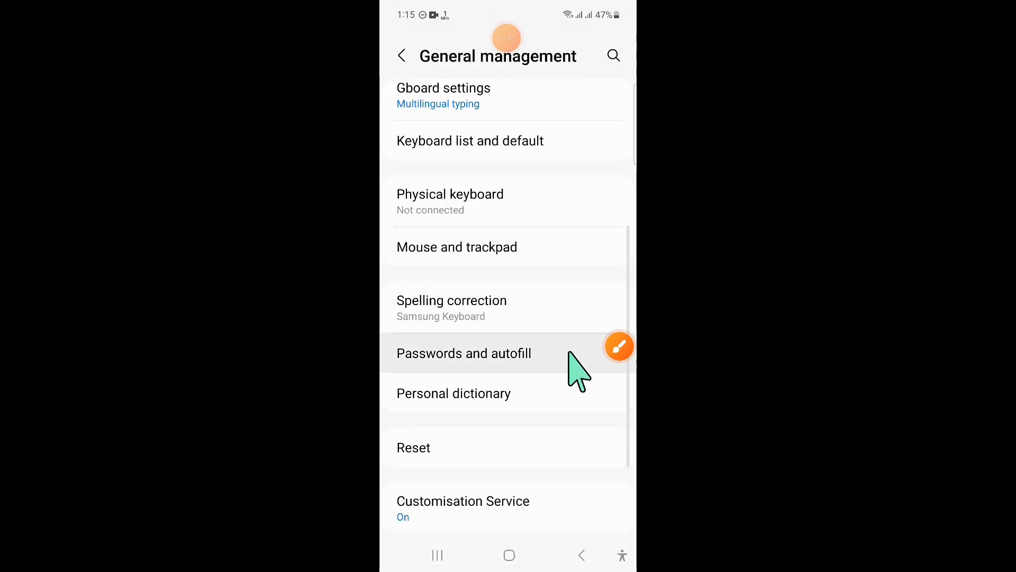
Scroll General management and enter the Reset page
{"action": "scroll", "scroll_direction": "down", "scroll_amount": 3}
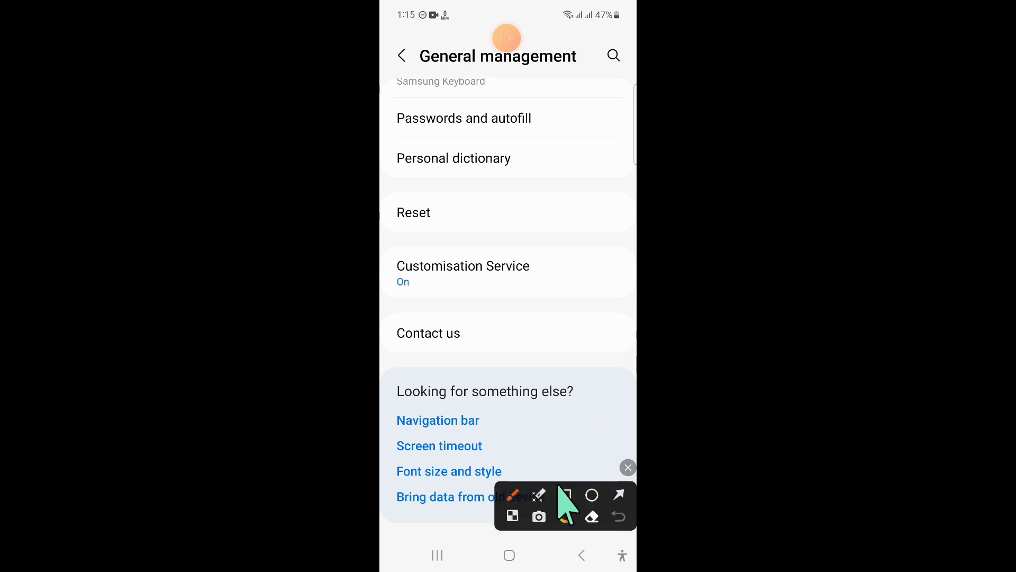
{"action": "left_click", "coordinate": [565, 494]}
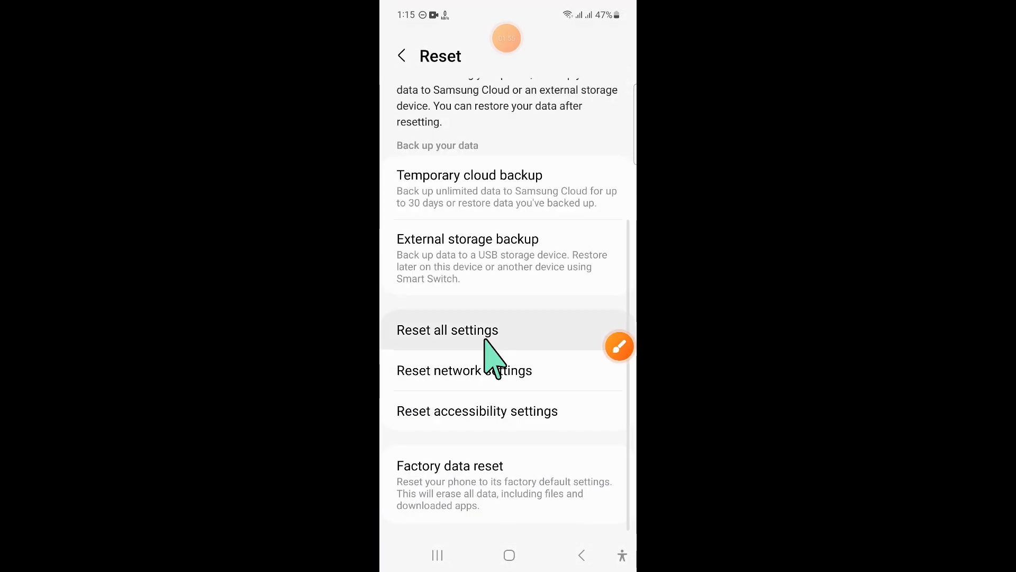
Select Reset all settings on the Reset screen
{"action": "left_click", "coordinate": [619, 345]}
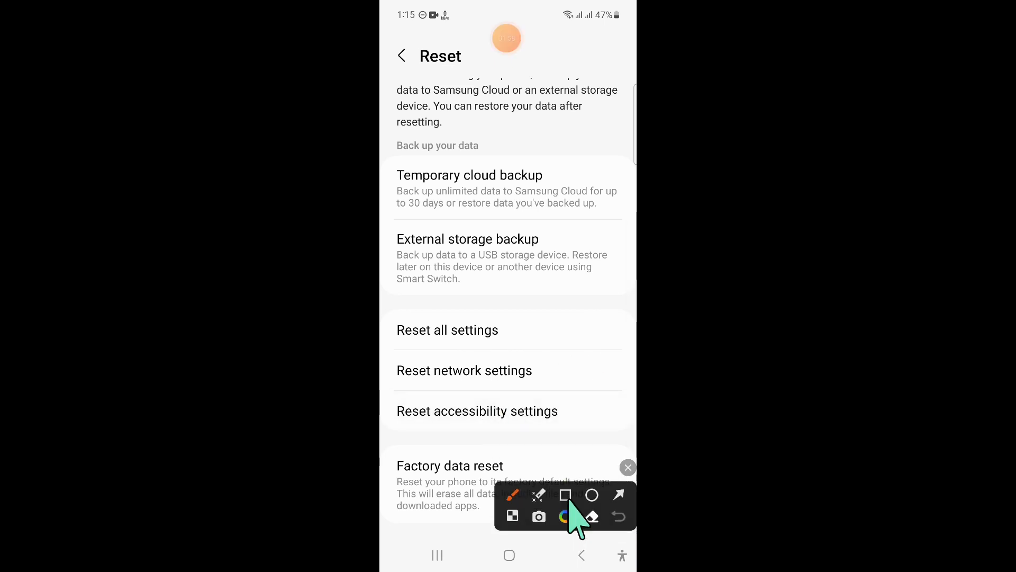
{"action": "left_click", "coordinate": [565, 495]}
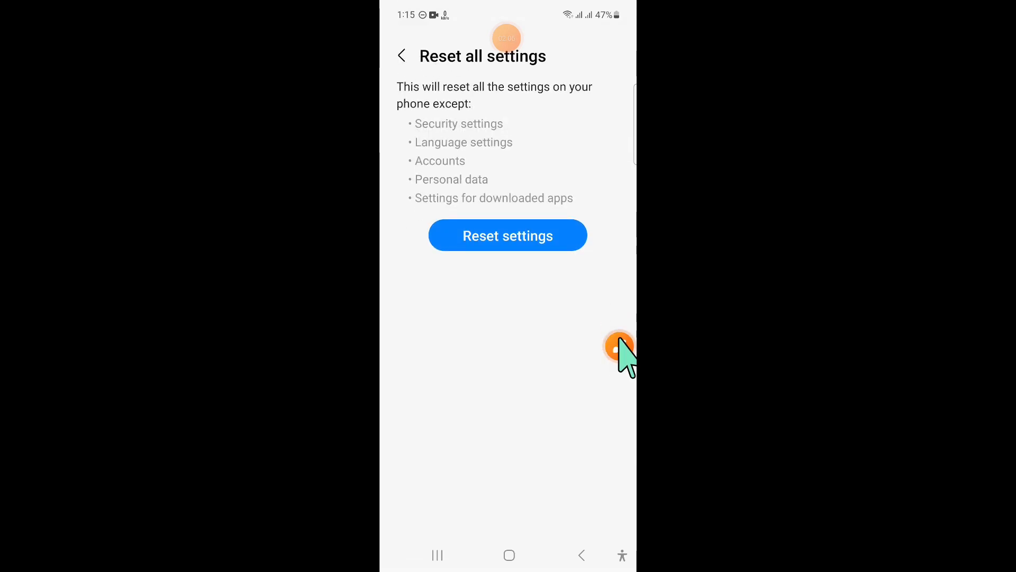
Exit Reset all settings without resetting, returning to main Settings
{"action": "left_click", "coordinate": [617, 346]}
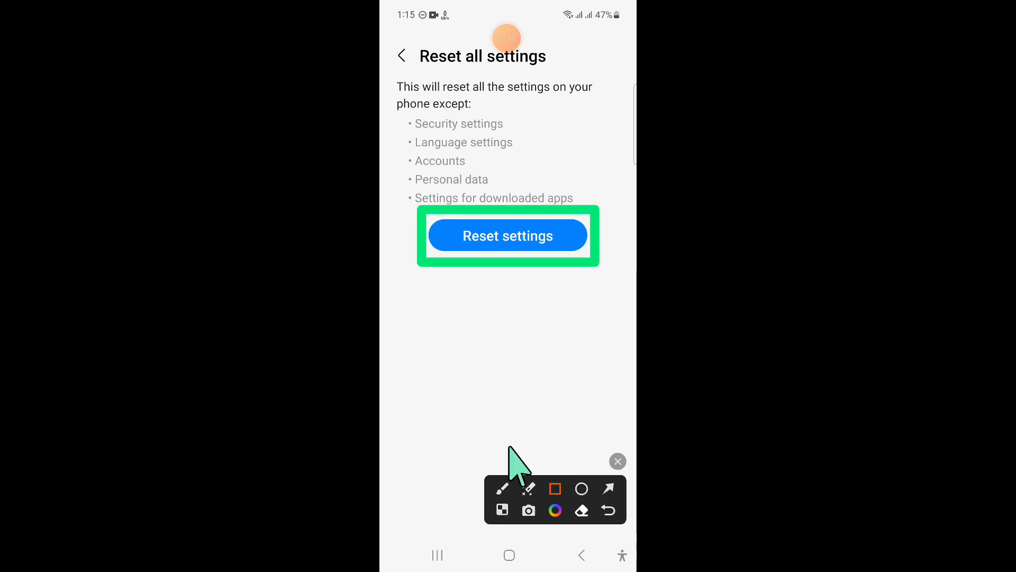
{"action": "left_click", "coordinate": [616, 461]}
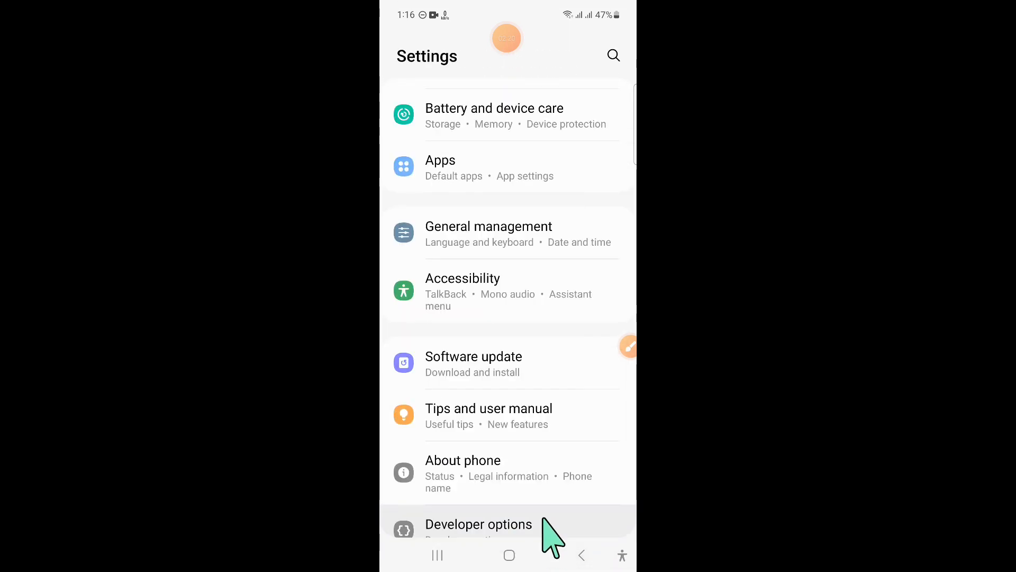
Scroll Settings and enter Battery and device care
{"action": "scroll", "scroll_direction": "down", "scroll_amount": 3}
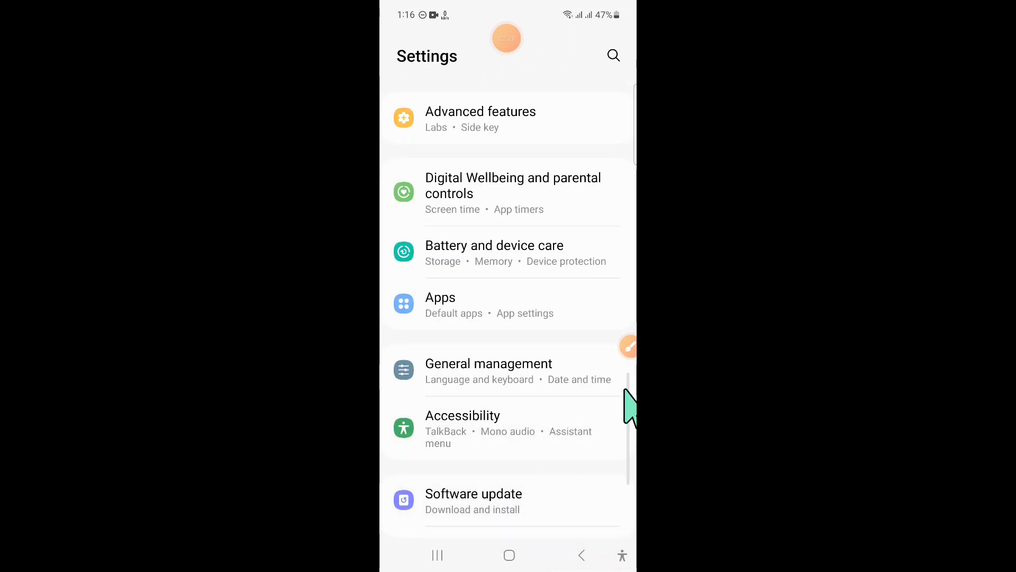
{"action": "left_click", "coordinate": [627, 346]}
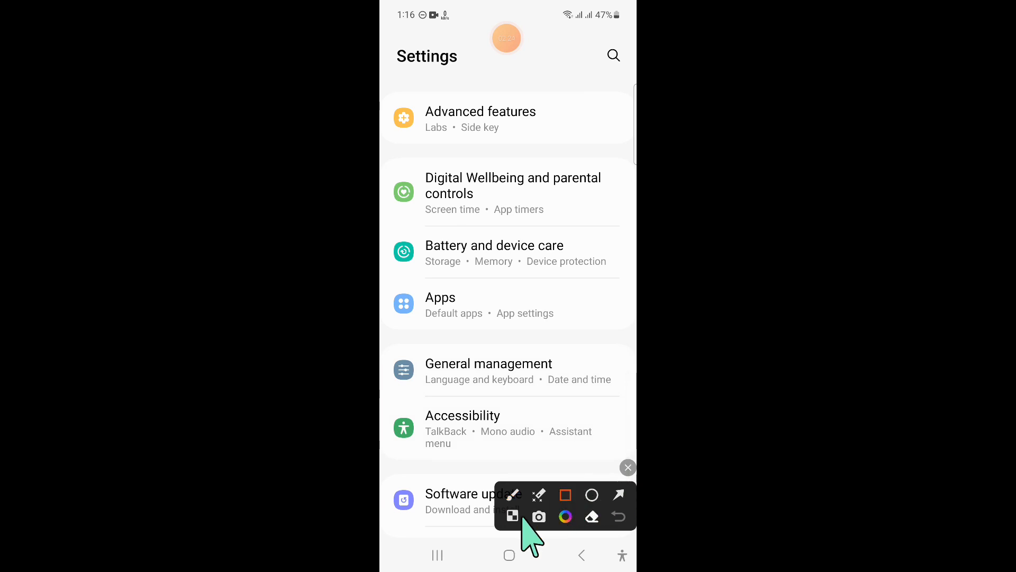
{"action": "mouse_move", "coordinate": [392, 239]}
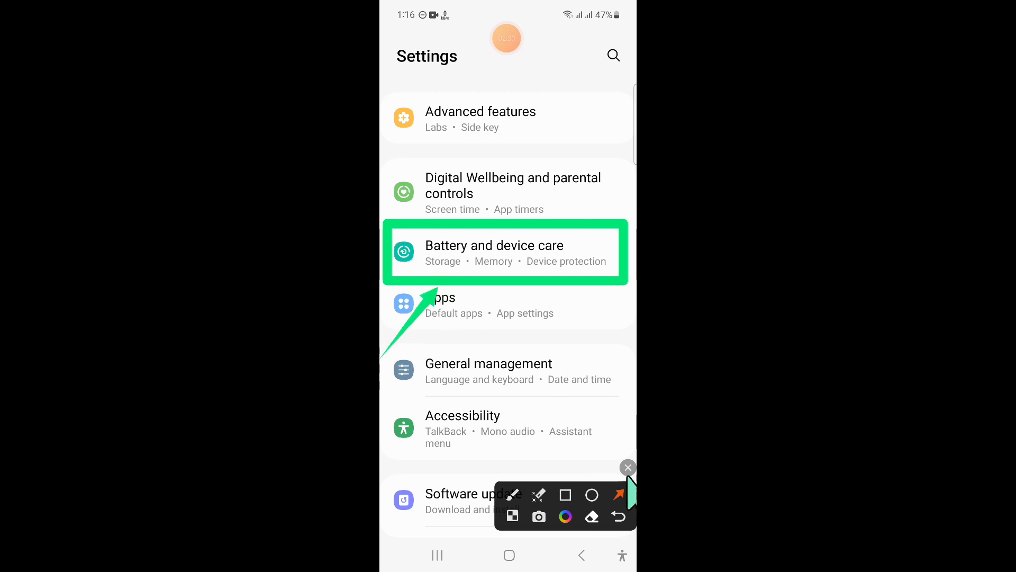
{"action": "left_click", "coordinate": [505, 252]}
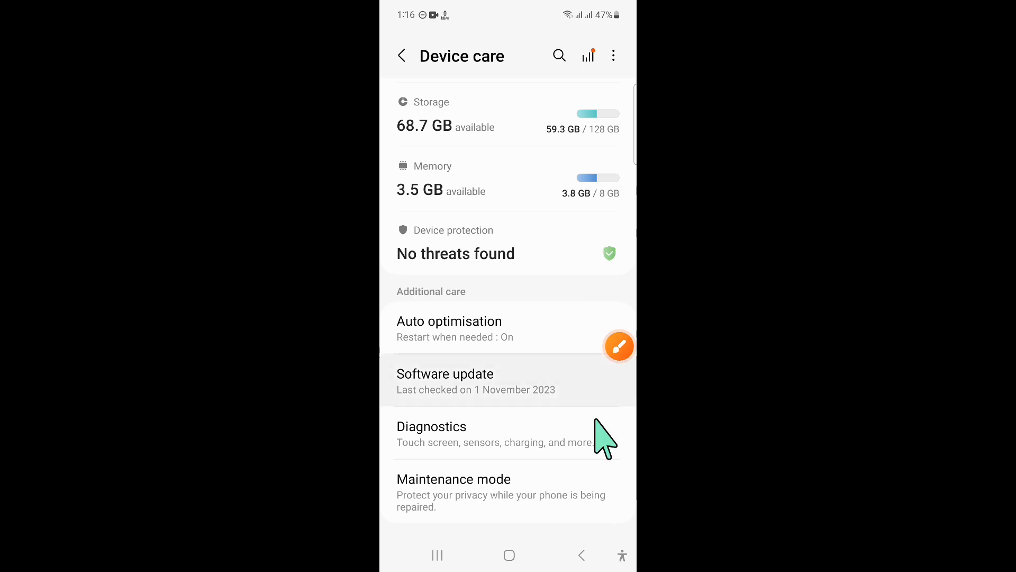
Enter Software update from the Device care page
{"action": "left_click", "coordinate": [619, 346]}
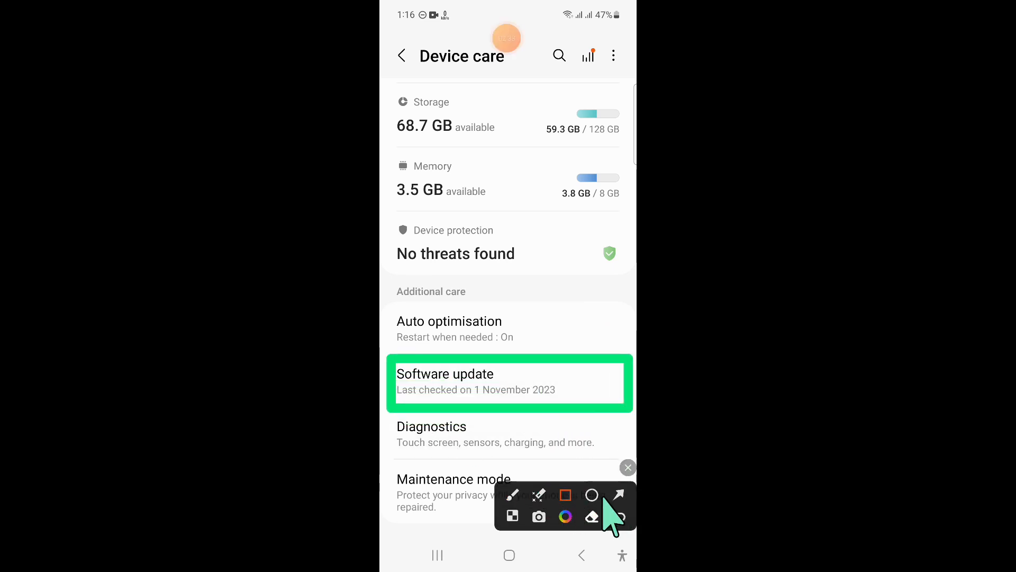
{"action": "left_click", "coordinate": [616, 494]}
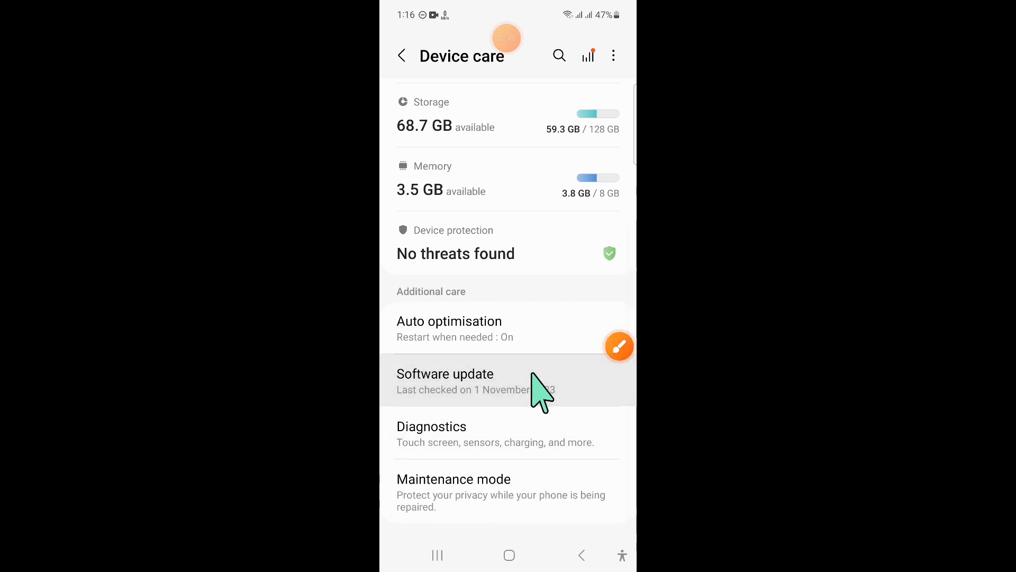
{"action": "left_click", "coordinate": [445, 381]}
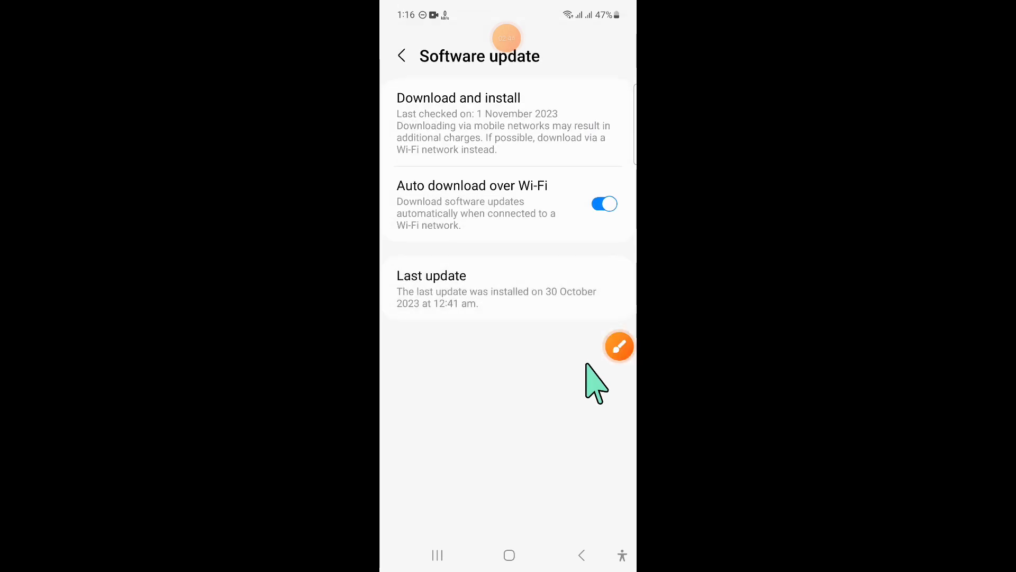
Go to Software update and tap Download and install to check for updates
{"action": "left_click", "coordinate": [619, 346]}
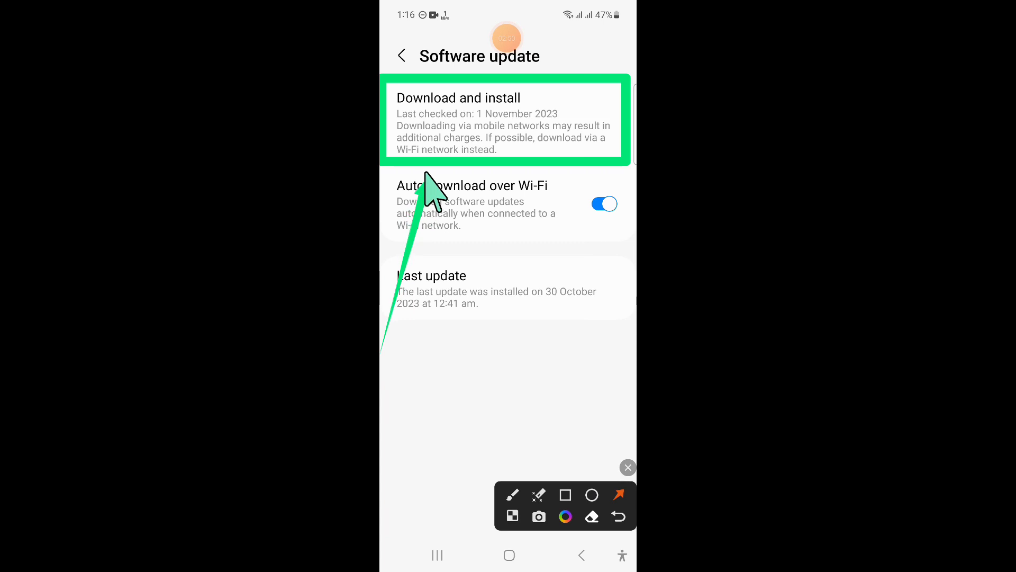
{"action": "left_click", "coordinate": [627, 468]}
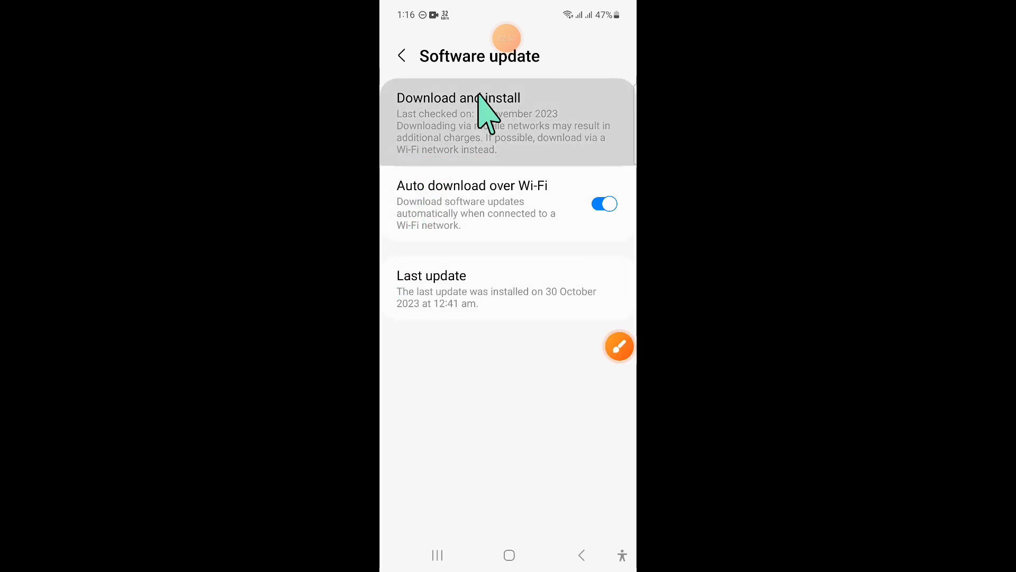
{"action": "left_click", "coordinate": [459, 98]}
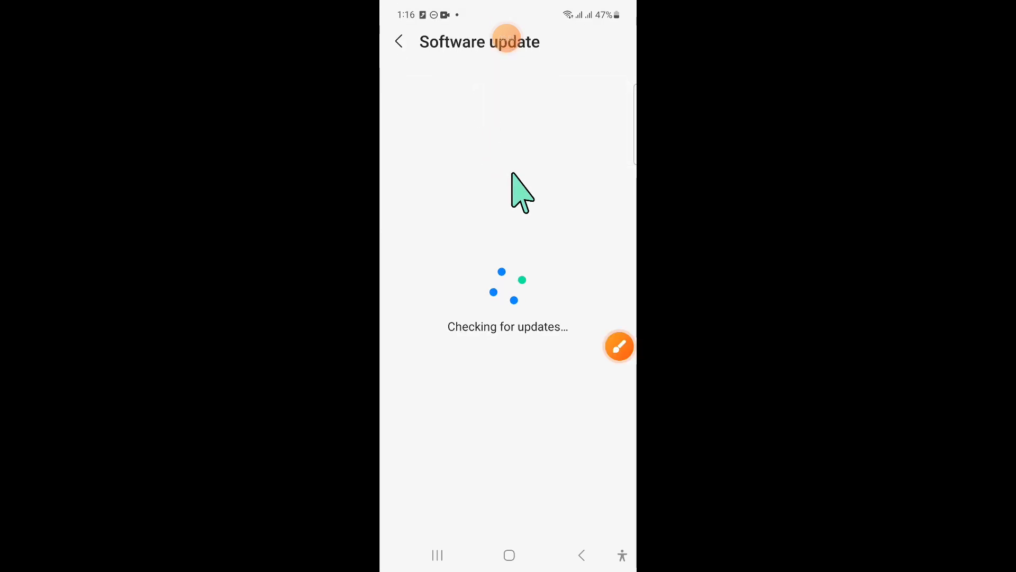